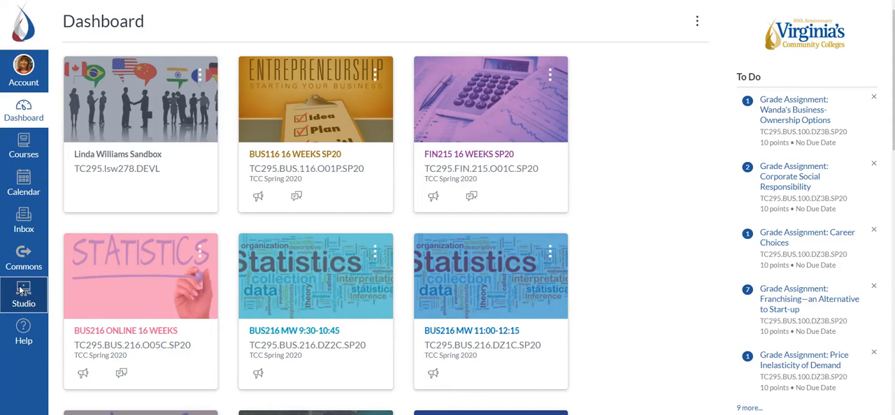
# Open Studio from the global navigation to view the empty My Uploads library.
pyautogui.click(23, 292)
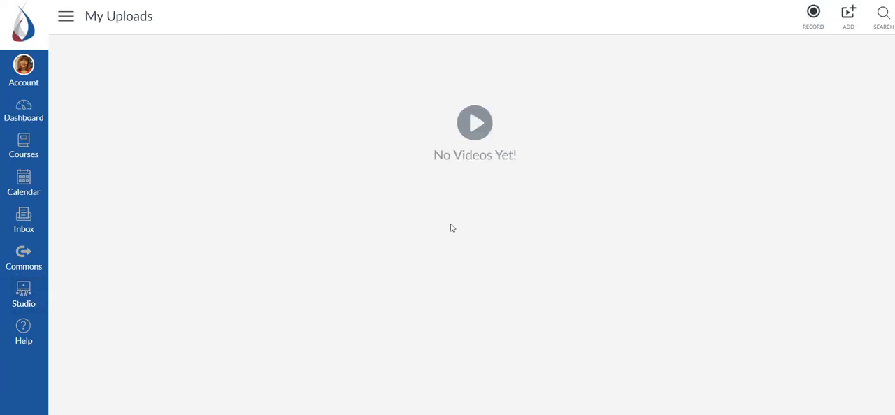
pyautogui.moveTo(728, 207)
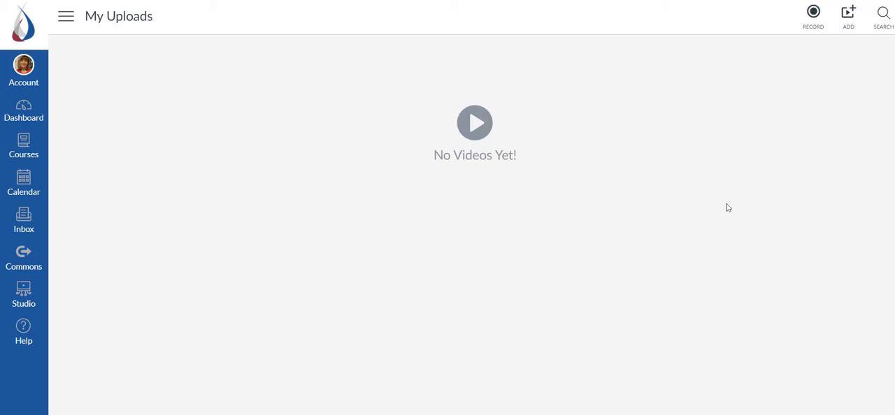
pyautogui.moveTo(819, 105)
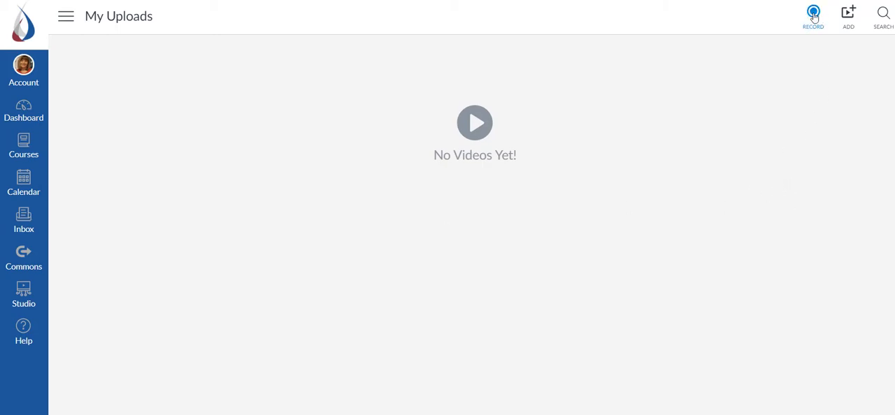
# Choose Webcam Capture from the RECORD menu to bring up the live camera preview.
pyautogui.click(812, 14)
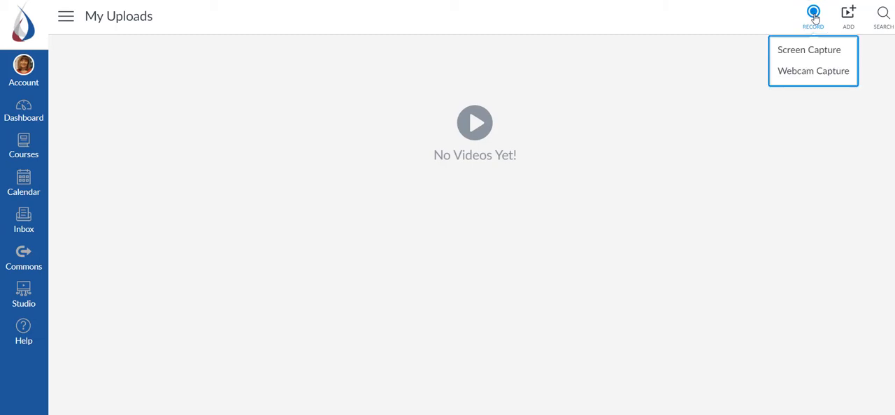
pyautogui.moveTo(809, 49)
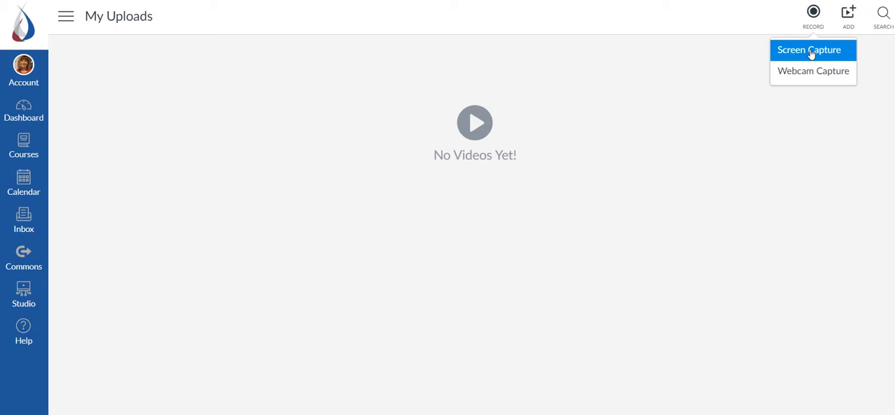
pyautogui.moveTo(813, 71)
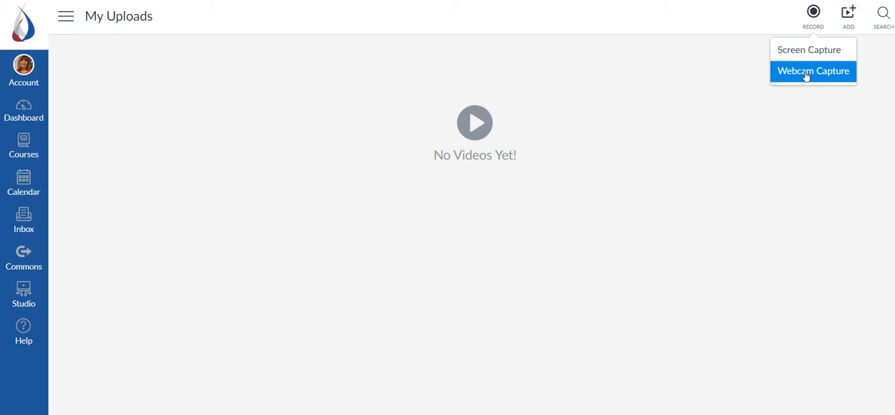
pyautogui.click(813, 70)
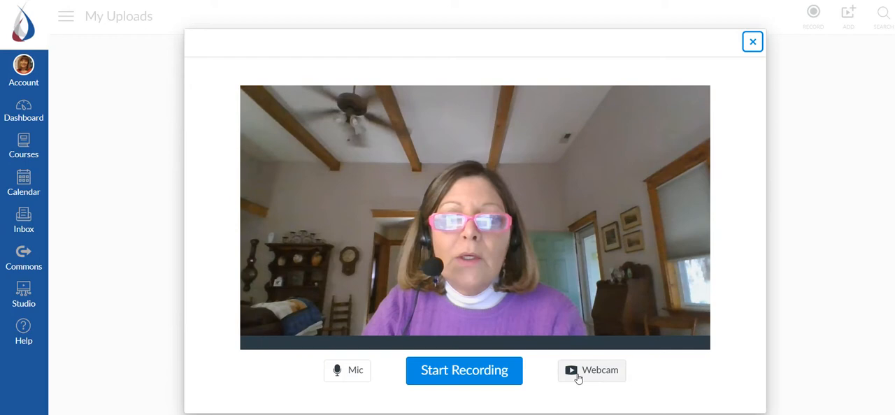
pyautogui.click(591, 371)
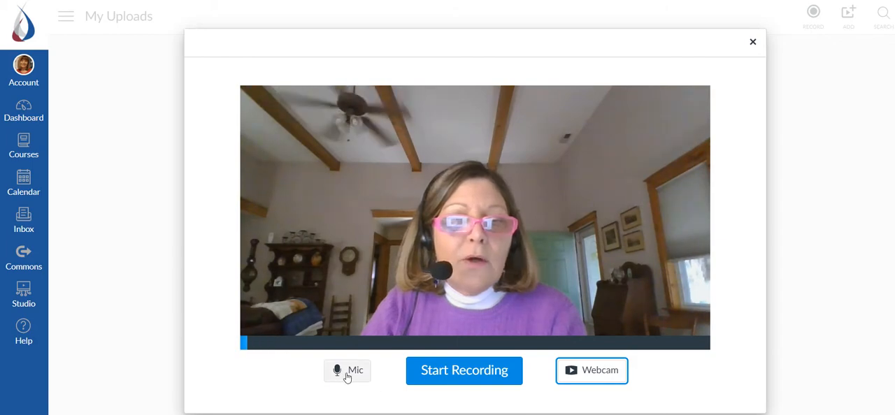
pyautogui.click(347, 371)
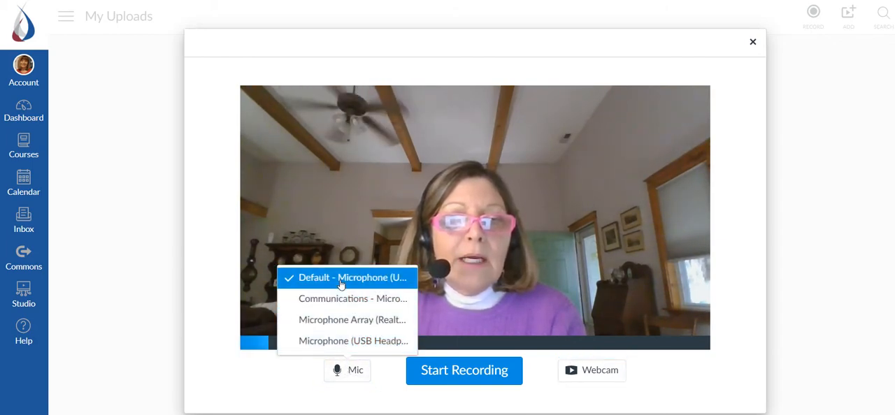
pyautogui.click(349, 278)
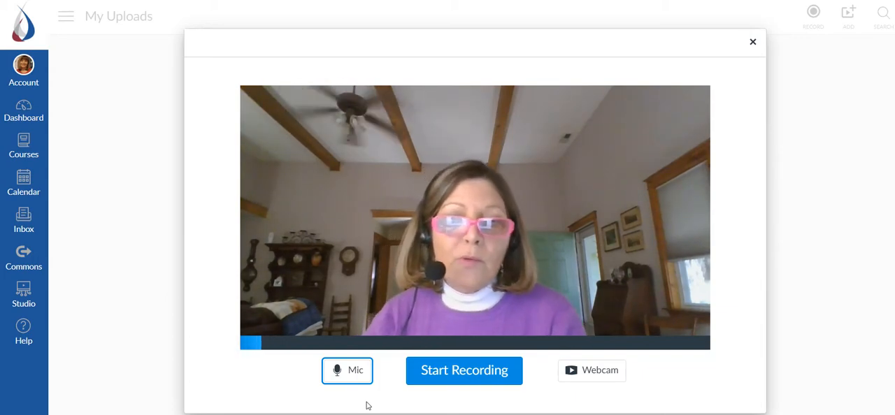
pyautogui.moveTo(457, 406)
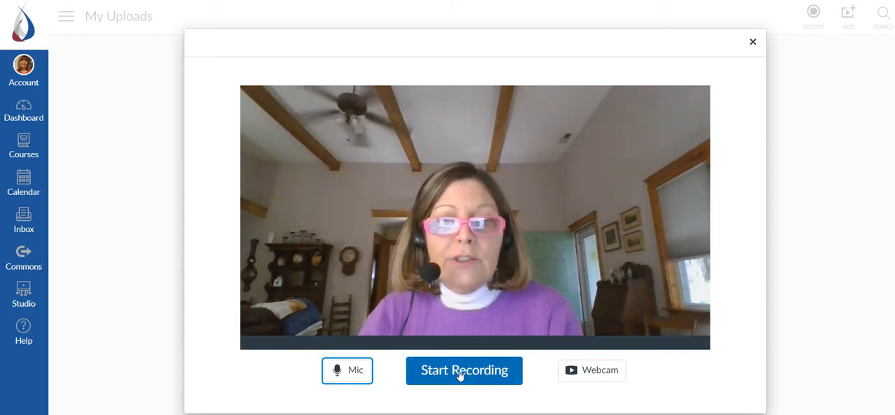
# Record a roughly 30-second spoken webcam message and finish the clip.
pyautogui.click(464, 370)
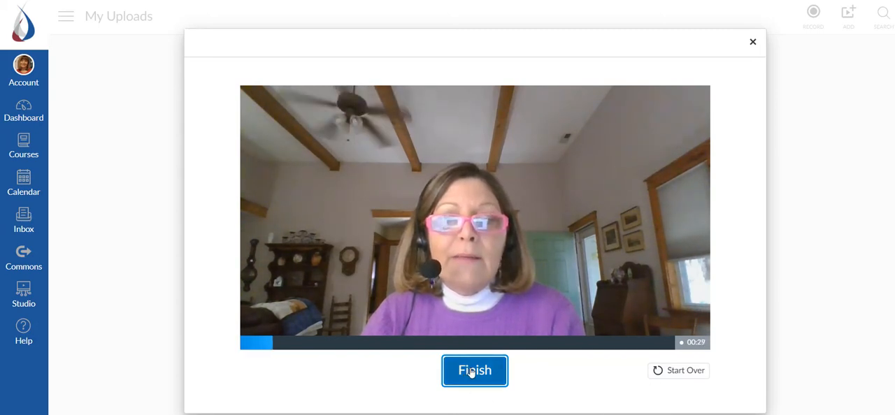
pyautogui.click(474, 370)
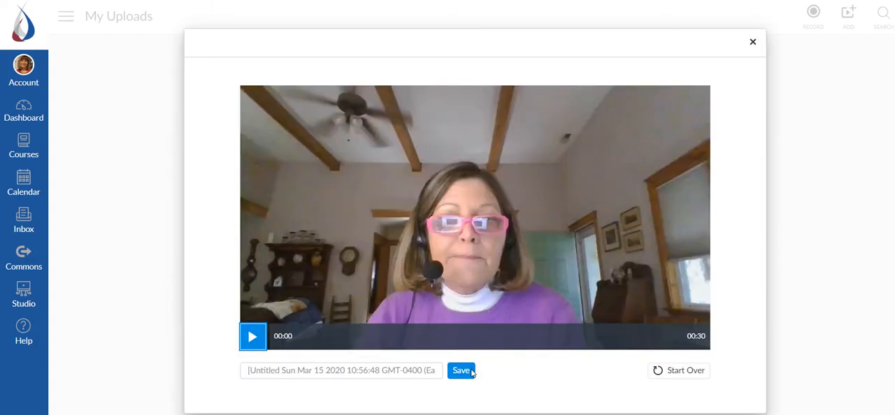
# Title the clip 'Message to BUS216 March 15th' and save it.
pyautogui.click(342, 370)
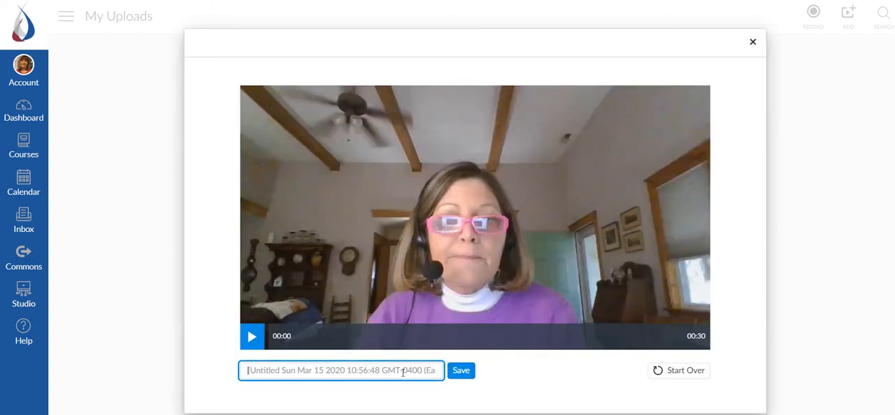
pyautogui.write('Message to BUS')
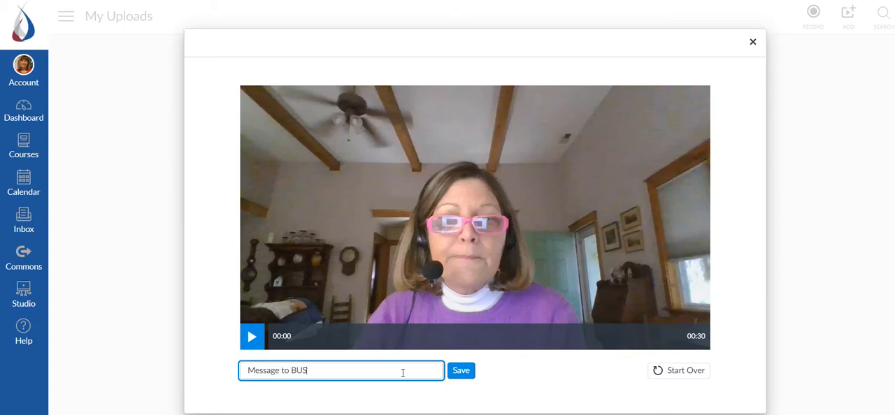
pyautogui.write('216 Marc')
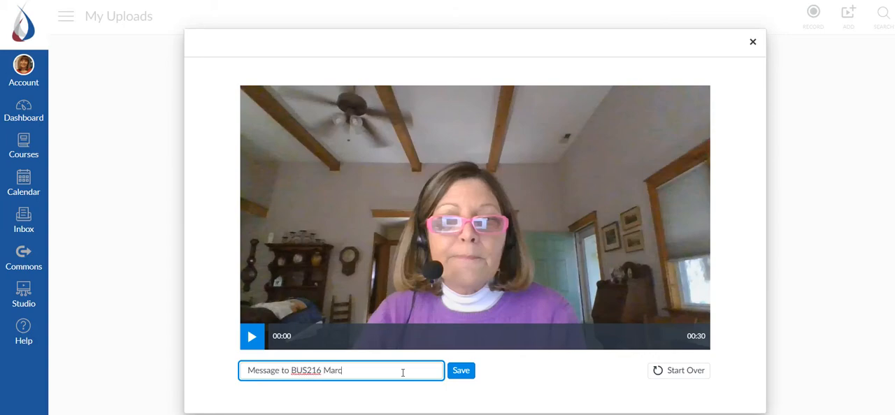
pyautogui.write('h')
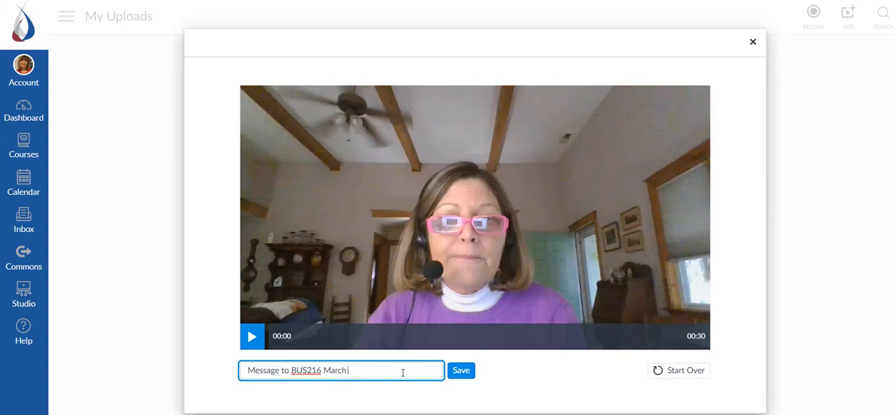
pyautogui.write('15th')
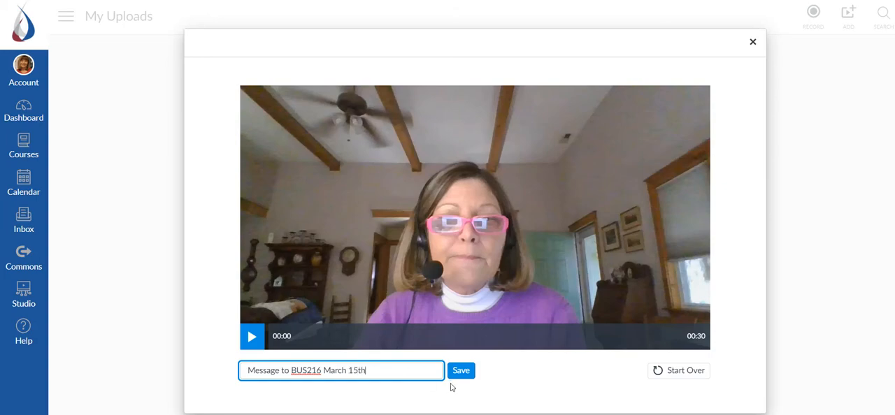
pyautogui.click(461, 370)
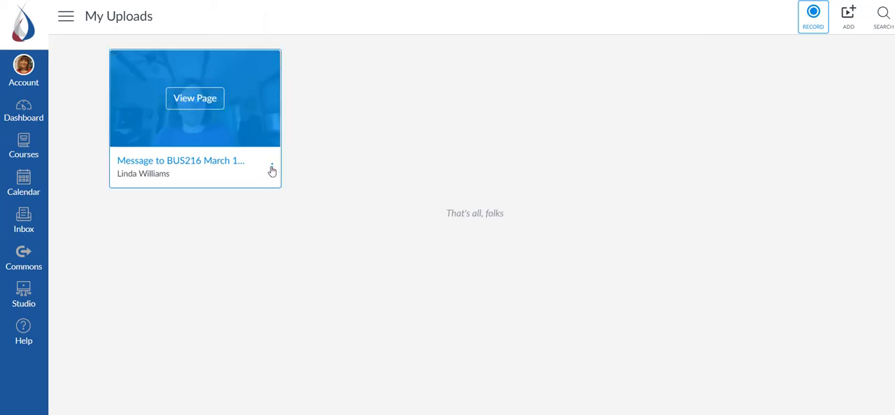
# Replace the saved video's thumbnail with the Marketplace-Lending-News image from the Desktop.
pyautogui.click(272, 170)
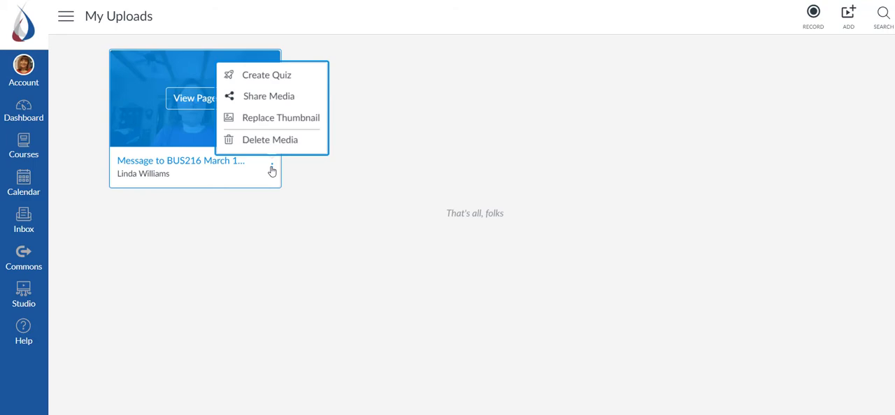
pyautogui.moveTo(281, 118)
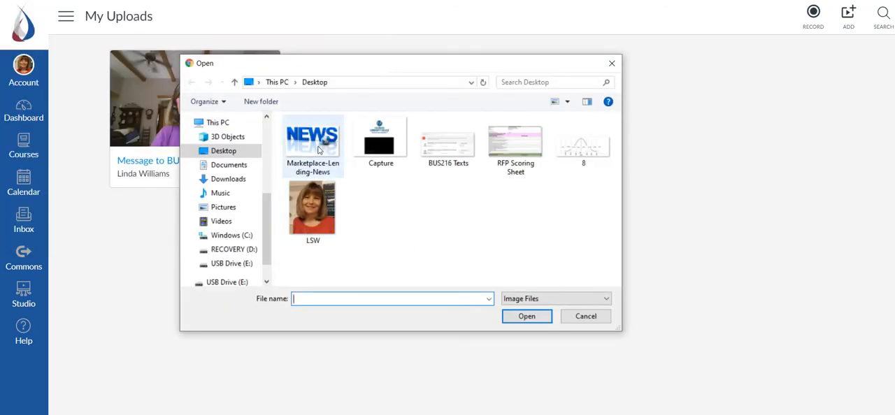
pyautogui.click(312, 136)
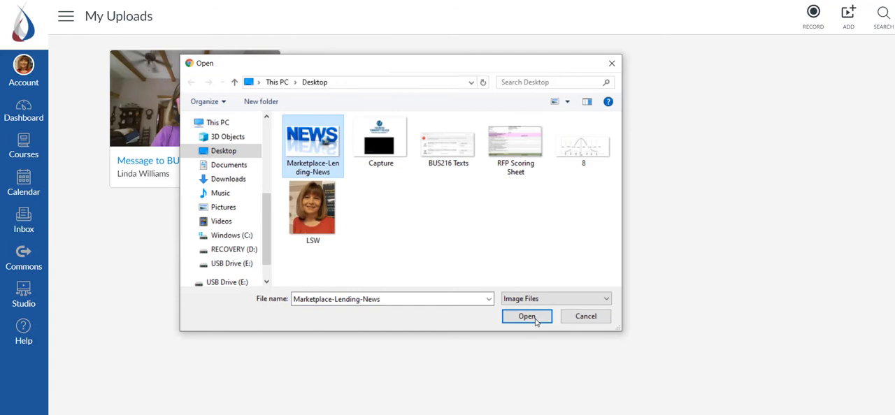
pyautogui.click(526, 316)
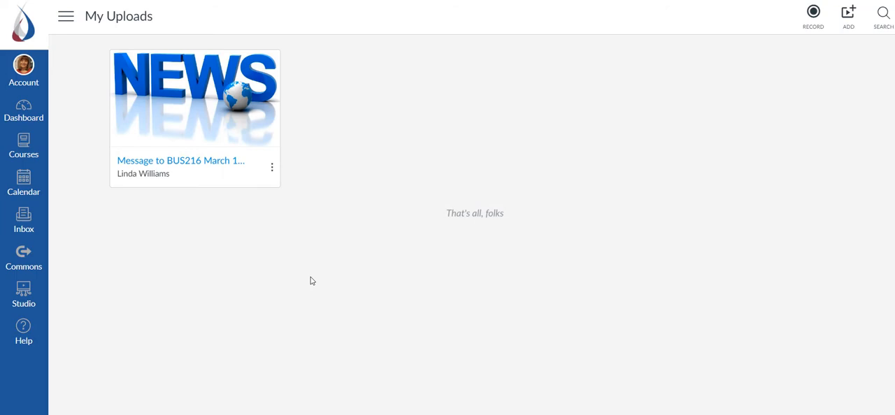
pyautogui.moveTo(327, 316)
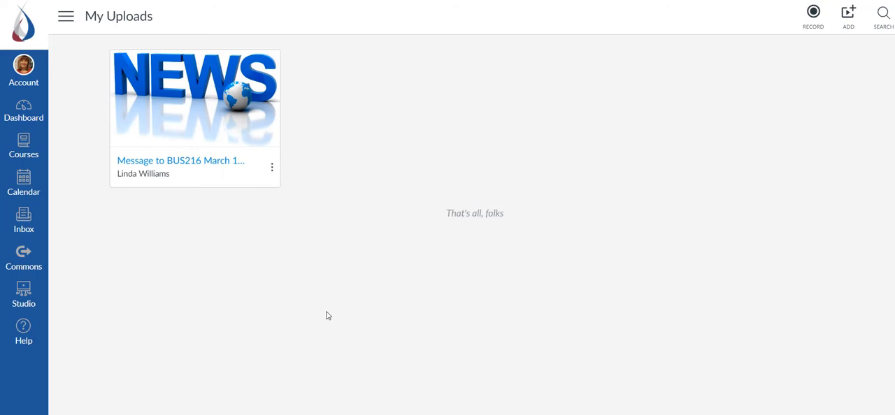
pyautogui.moveTo(274, 183)
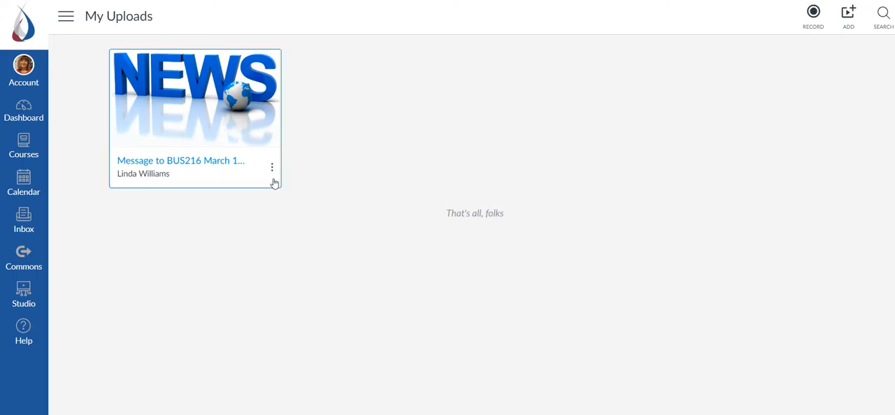
# Create a public link and embed code through the video's Share Media options.
pyautogui.click(272, 167)
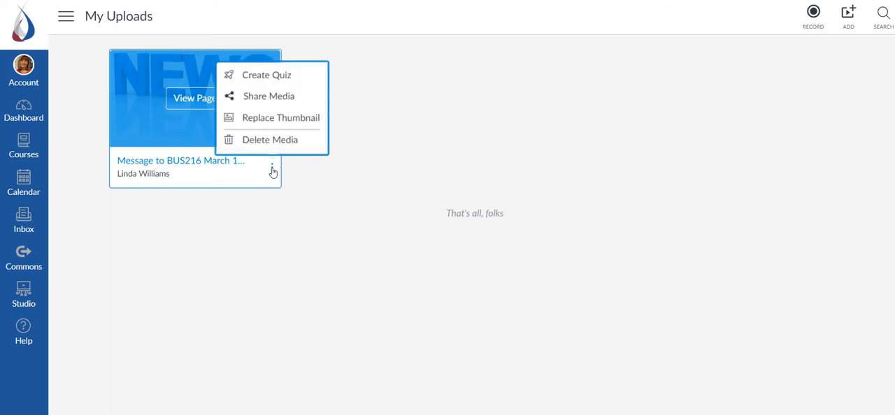
pyautogui.moveTo(269, 99)
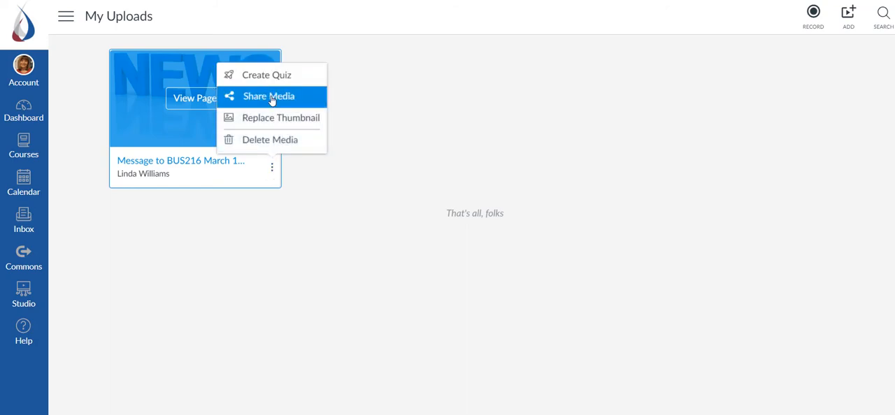
pyautogui.click(267, 95)
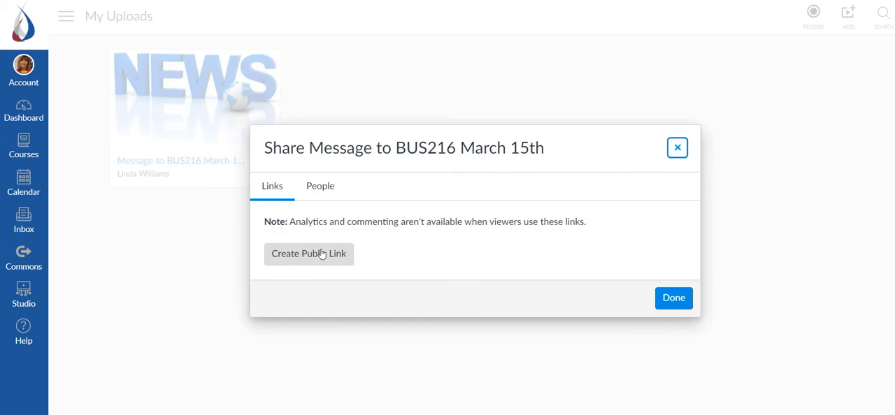
pyautogui.click(320, 186)
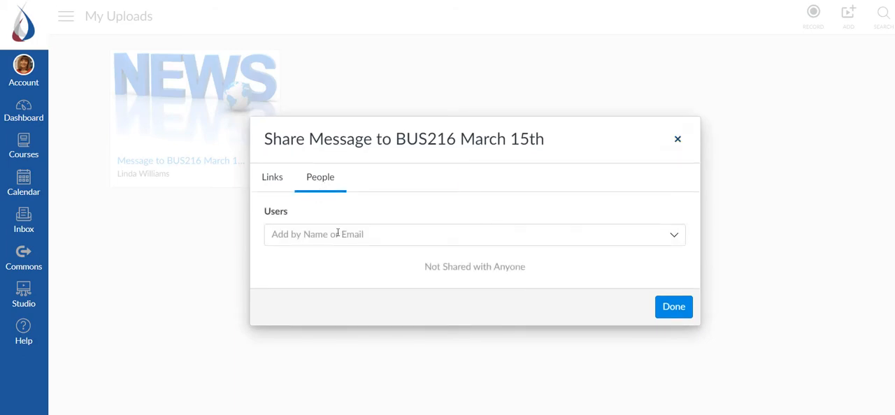
pyautogui.click(272, 177)
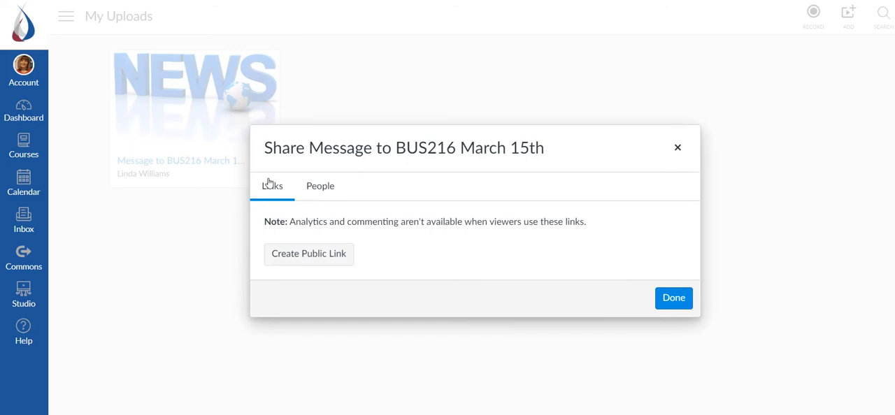
pyautogui.moveTo(426, 268)
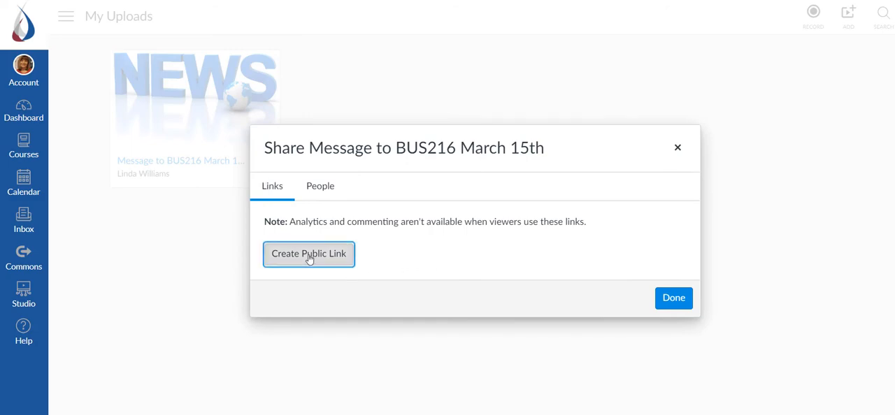
pyautogui.click(308, 253)
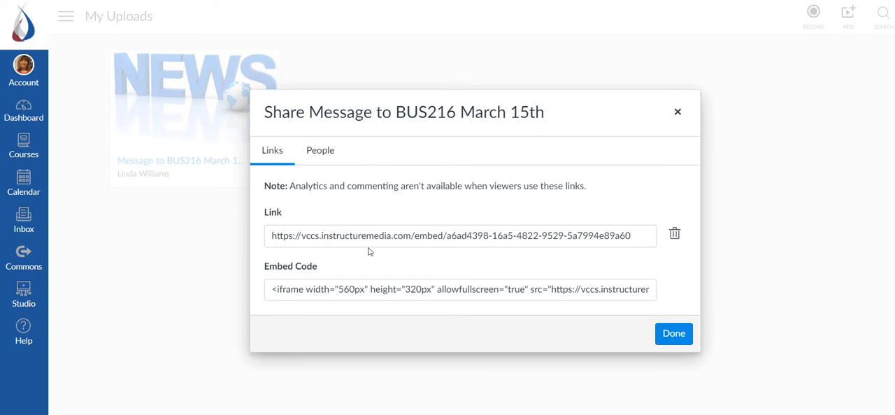
pyautogui.moveTo(285, 291)
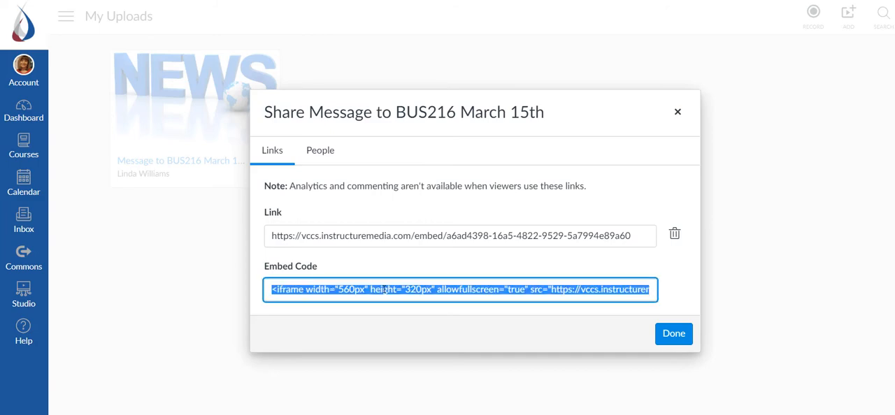
pyautogui.moveTo(389, 302)
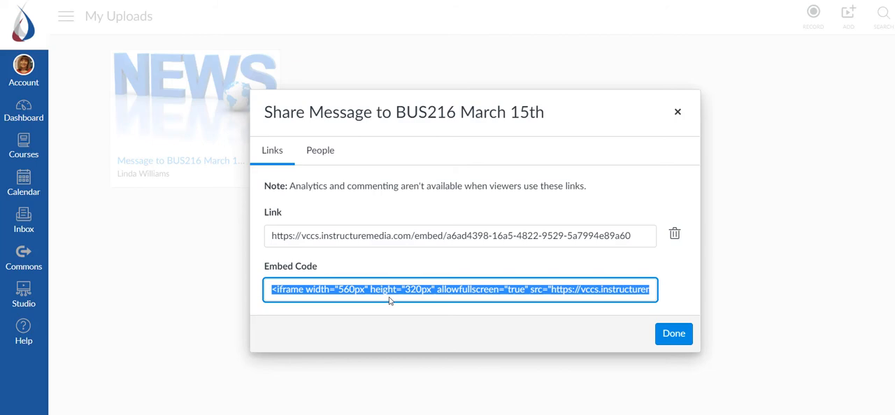
pyautogui.moveTo(673, 334)
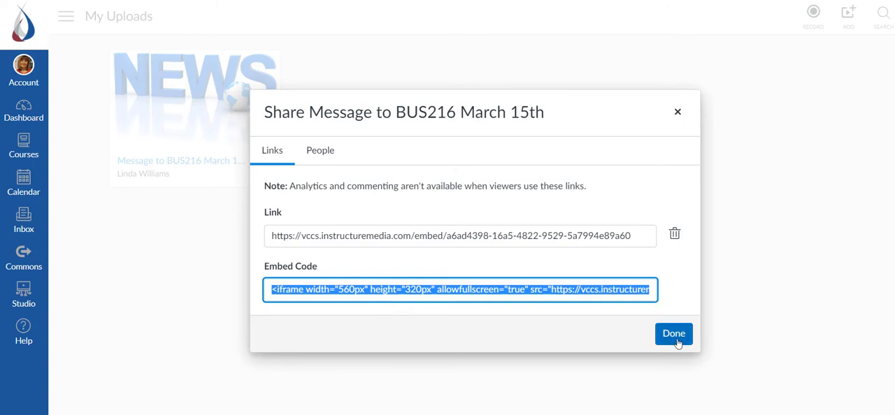
# Close the share window and go to the Linda Williams Sandbox course's Announcements page.
pyautogui.click(673, 334)
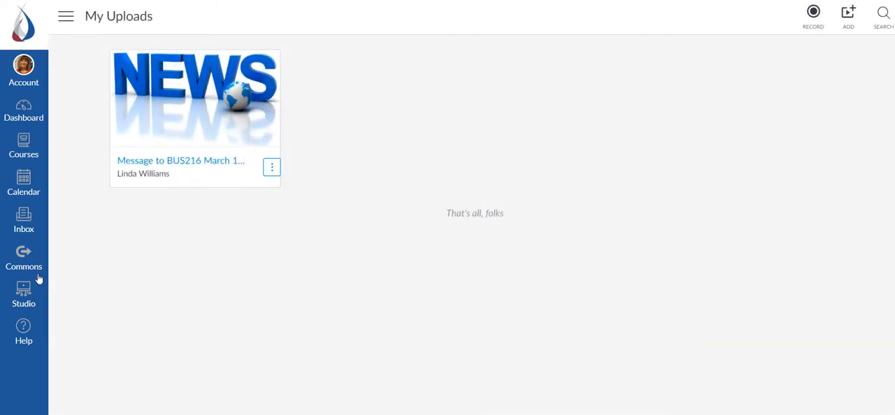
pyautogui.moveTo(23, 110)
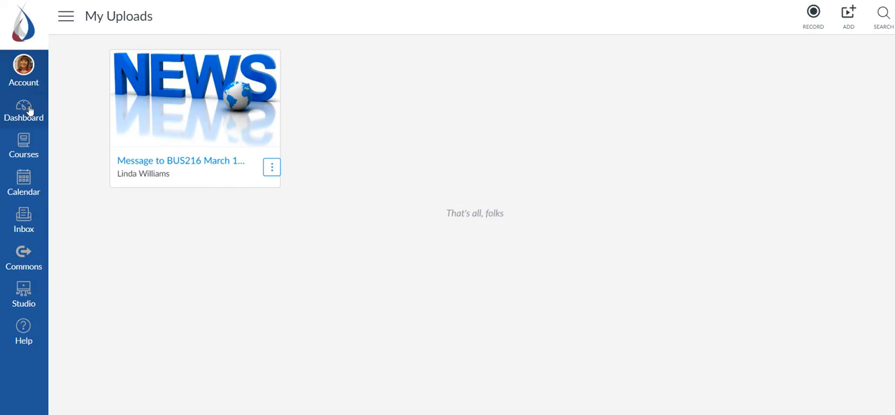
pyautogui.click(24, 112)
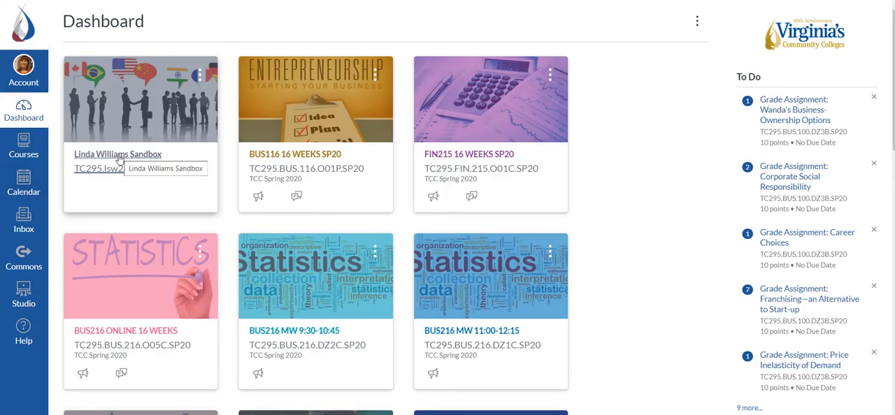
pyautogui.click(117, 154)
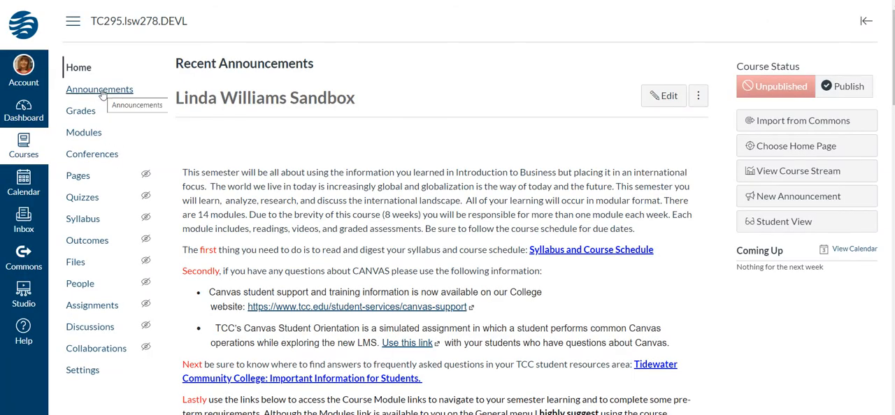
pyautogui.click(99, 89)
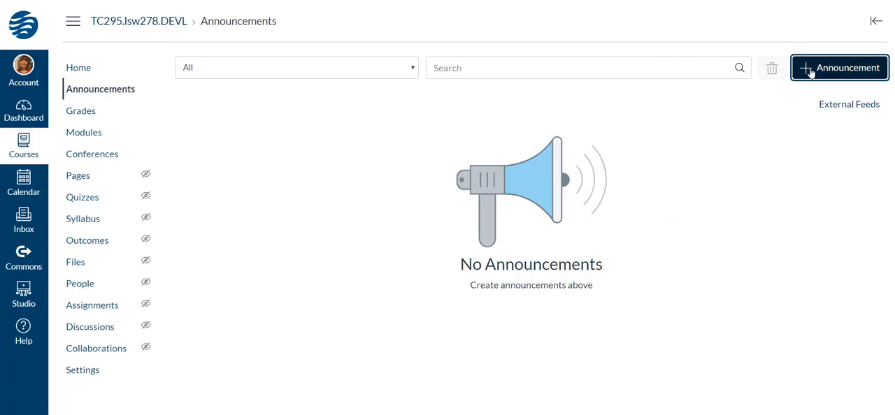
# Start a new announcement and title it 'Message from your Professor'.
pyautogui.click(839, 67)
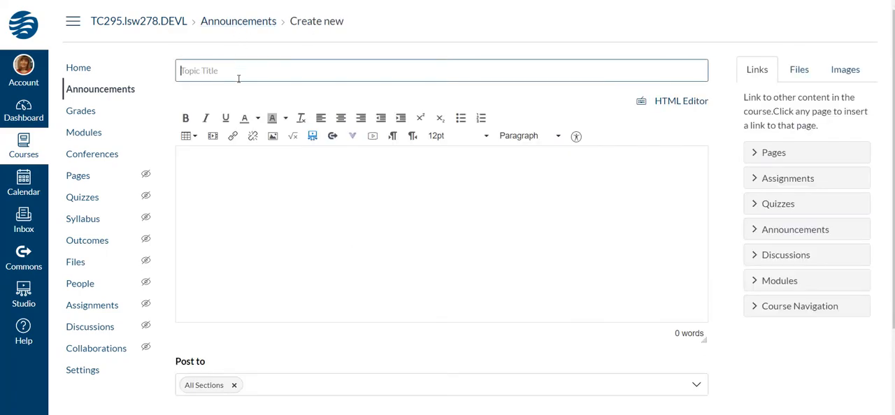
pyautogui.write('Message')
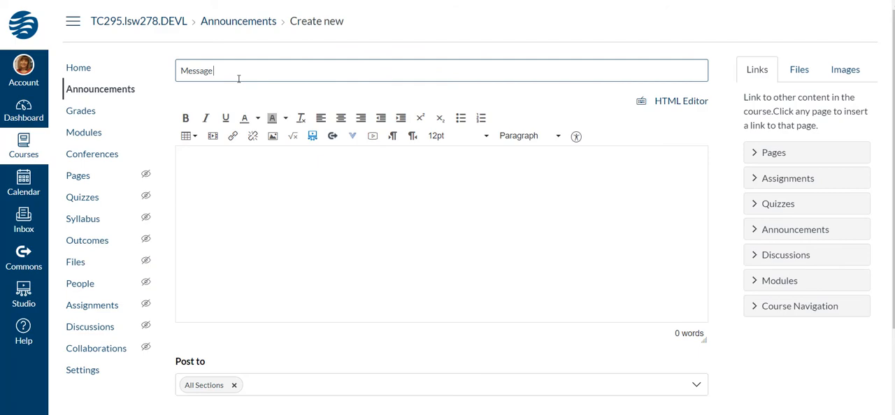
pyautogui.write('from your')
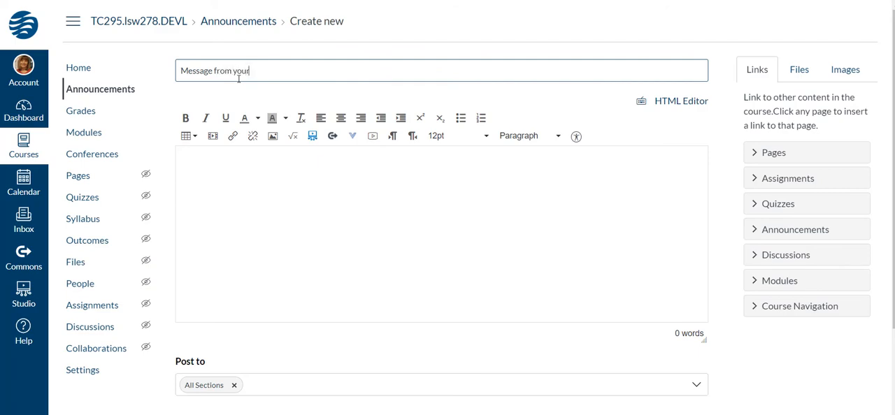
pyautogui.write('Profe')
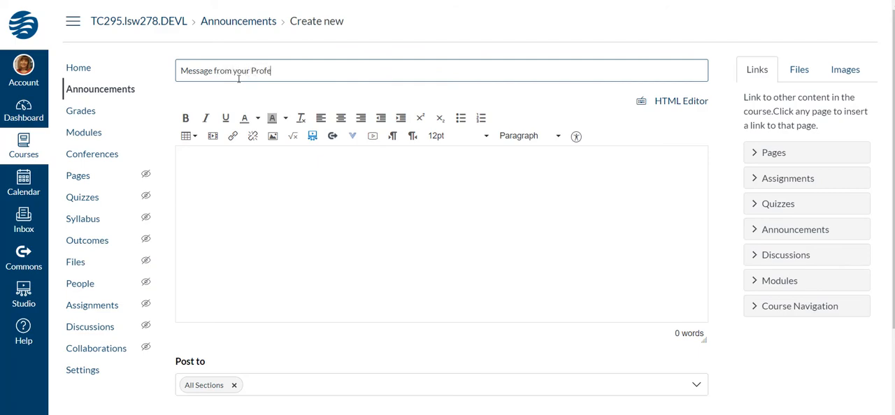
pyautogui.write('ssor')
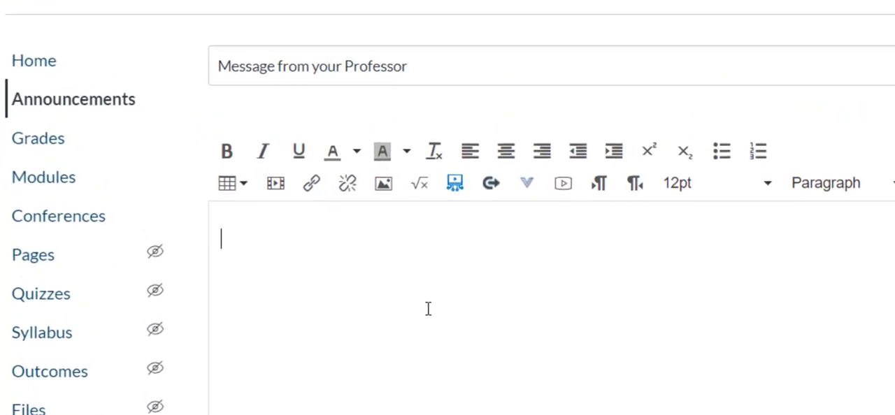
pyautogui.moveTo(279, 235)
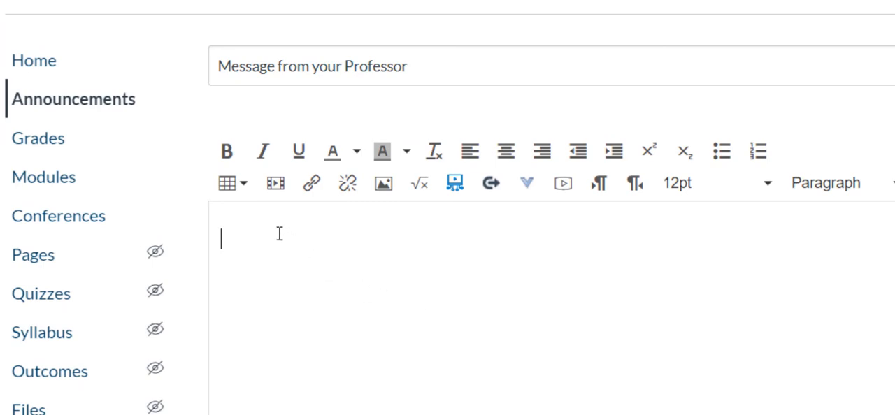
pyautogui.moveTo(275, 184)
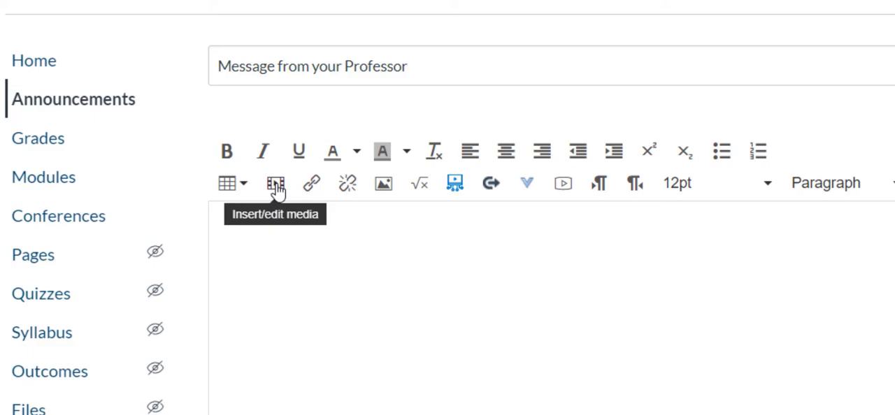
# Insert the Studio video's iframe embed code into the announcement body.
pyautogui.click(274, 183)
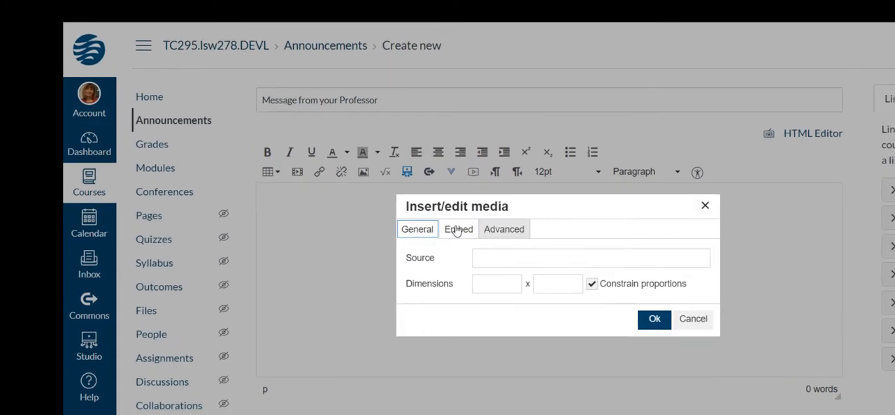
pyautogui.click(458, 229)
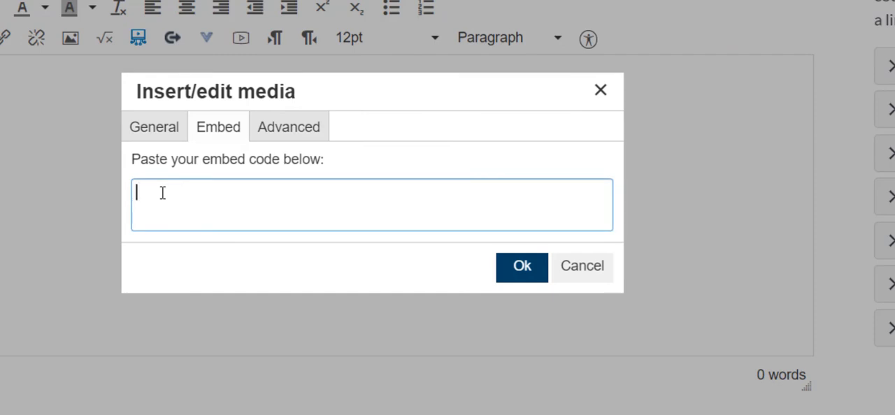
pyautogui.write('<iframe width="560px" height="320px" allowfullscreen="true" src="https://vccs.instructuremedia.com/embed/a6ad4398-16a5-4822-9529-5a7994e89a60" frameborder="0"></iframe>')
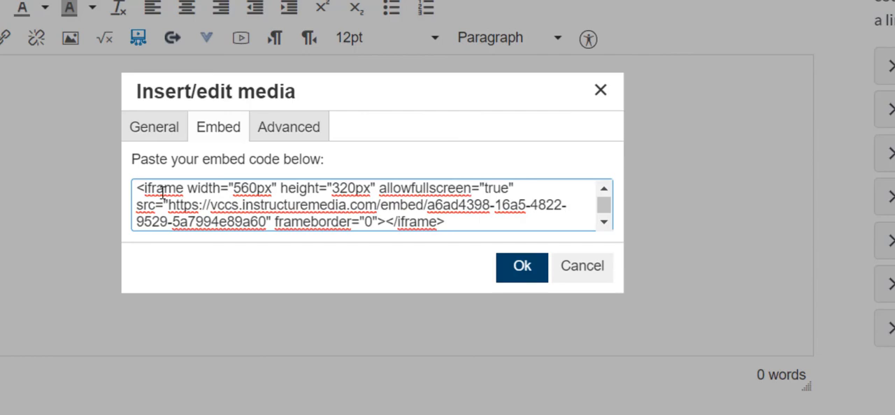
pyautogui.moveTo(522, 267)
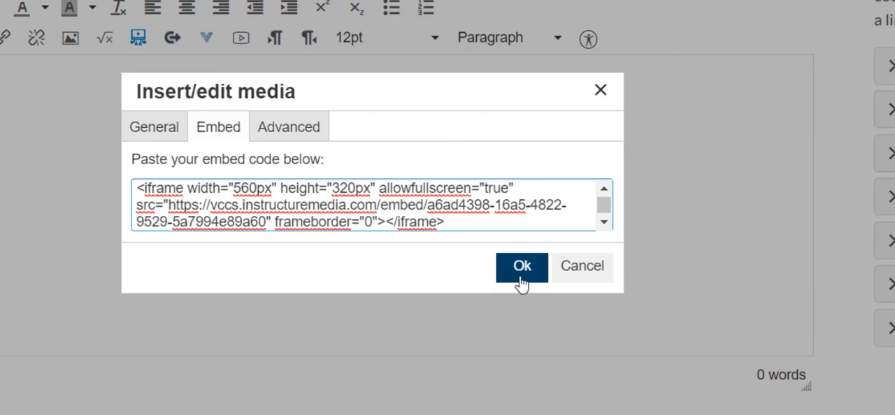
pyautogui.click(522, 267)
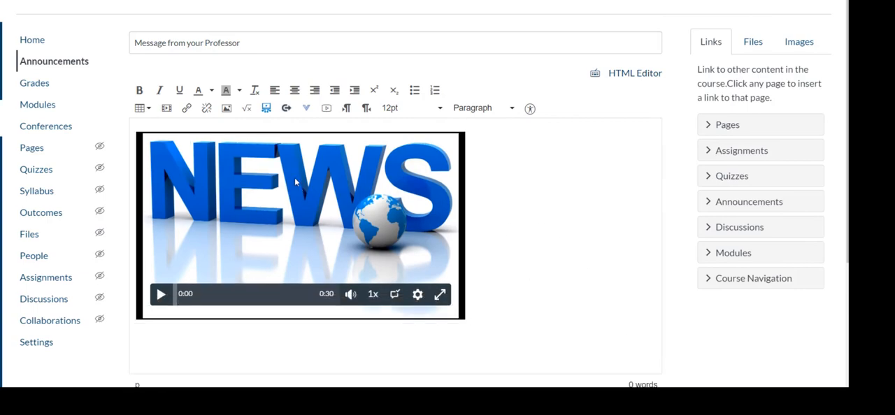
# Load the embedded video, then play and pause it to confirm it works.
pyautogui.click(161, 294)
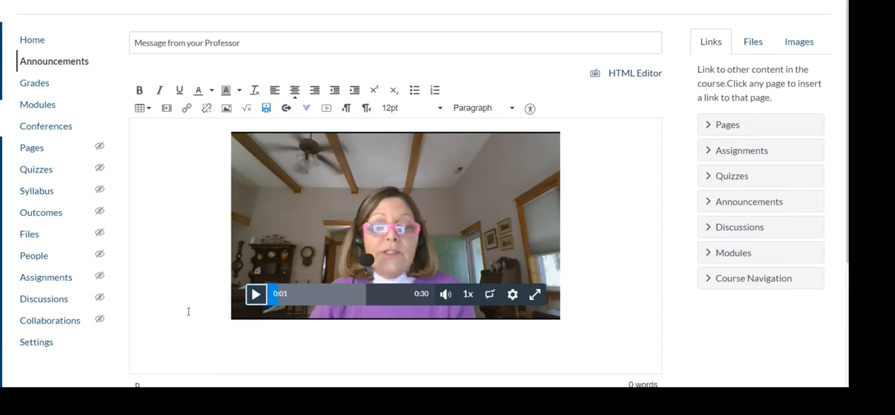
pyautogui.moveTo(279, 303)
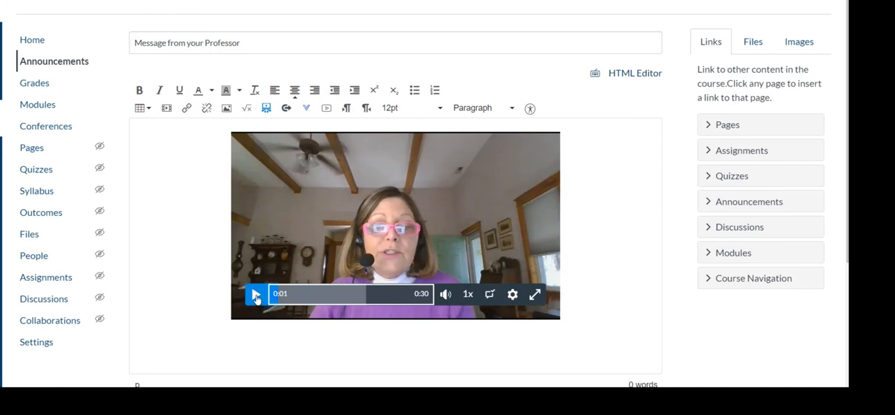
pyautogui.click(256, 294)
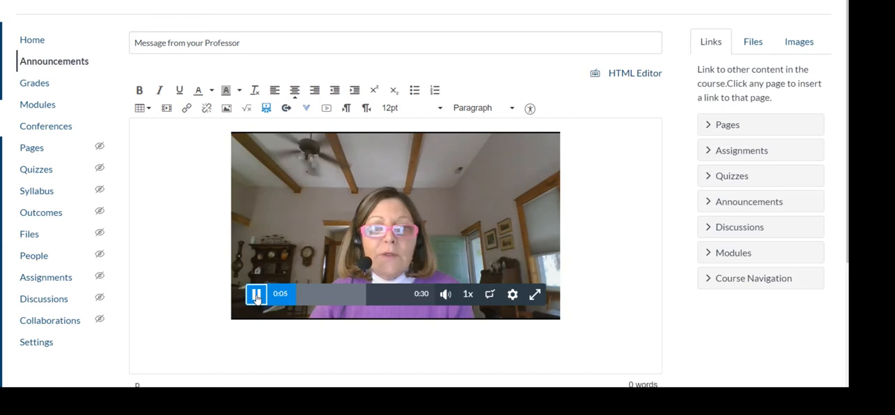
pyautogui.click(256, 295)
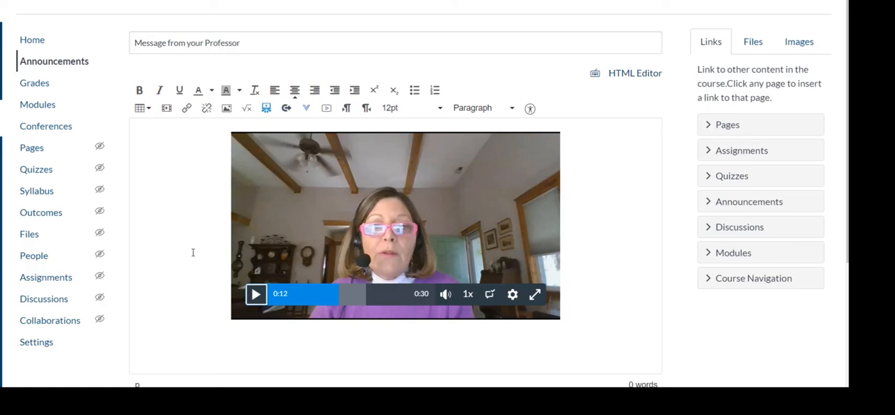
# Save and post the 'Message from your Professor' announcement.
pyautogui.scroll(-3)
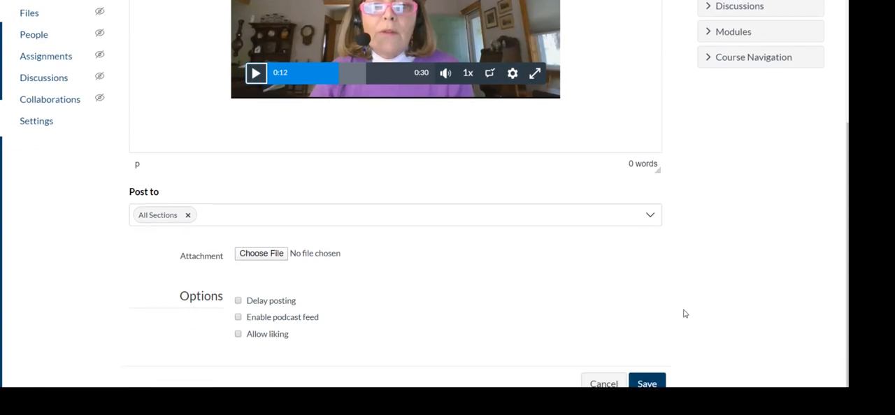
pyautogui.click(644, 384)
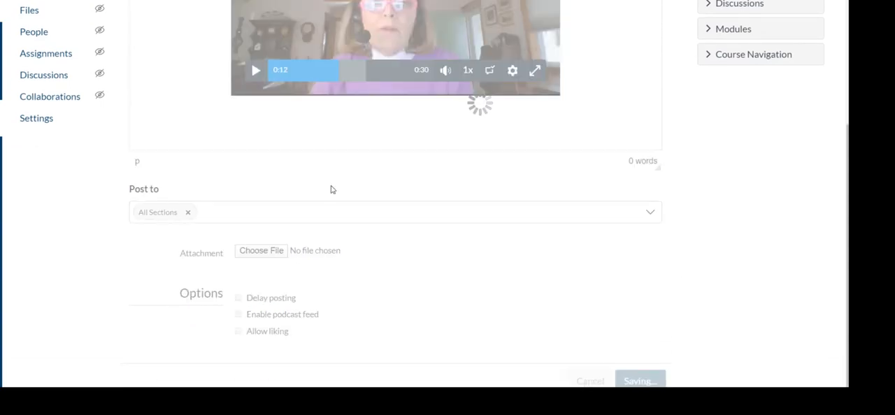
pyautogui.click(640, 380)
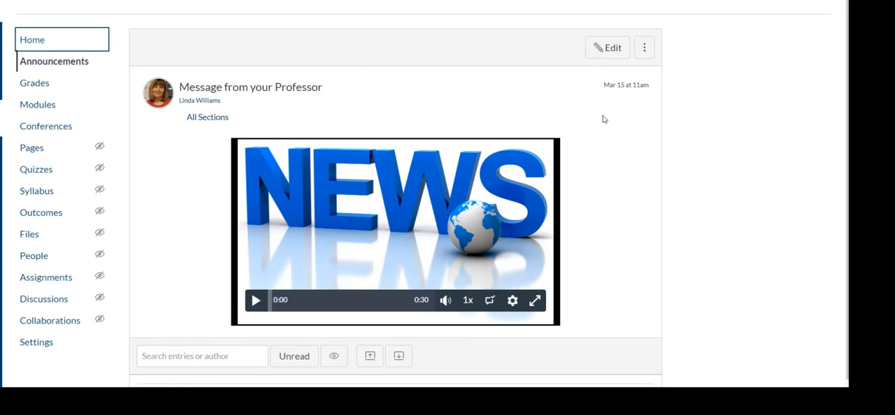
# Open 'Message from your Professor' from the course home page and play its webcam video.
pyautogui.click(33, 39)
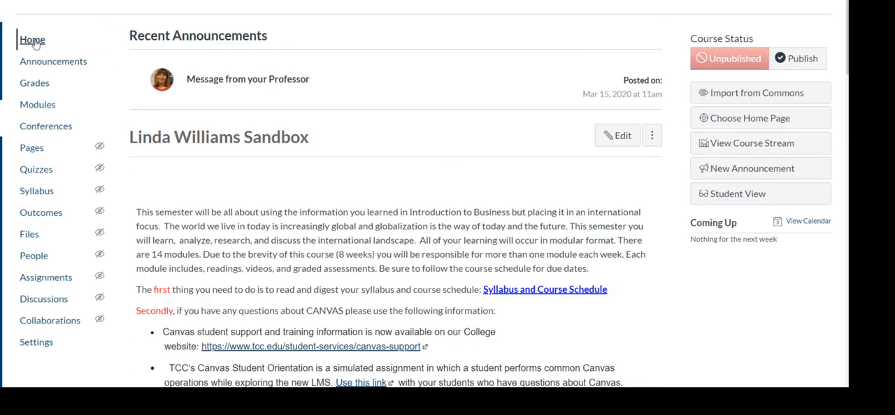
pyautogui.moveTo(739, 200)
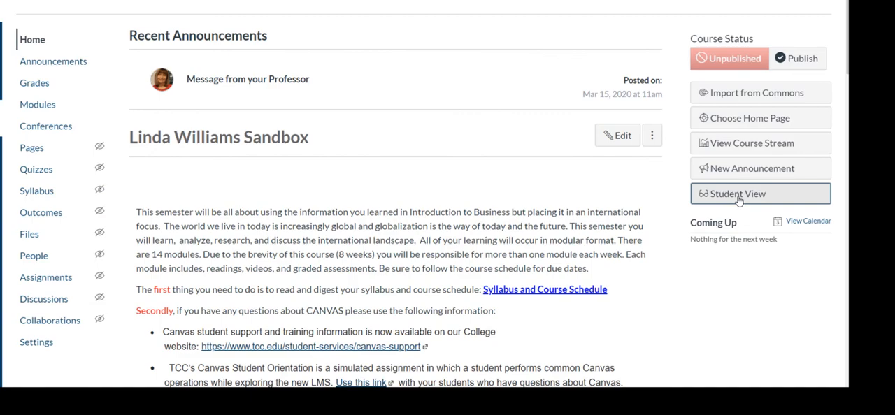
pyautogui.click(245, 79)
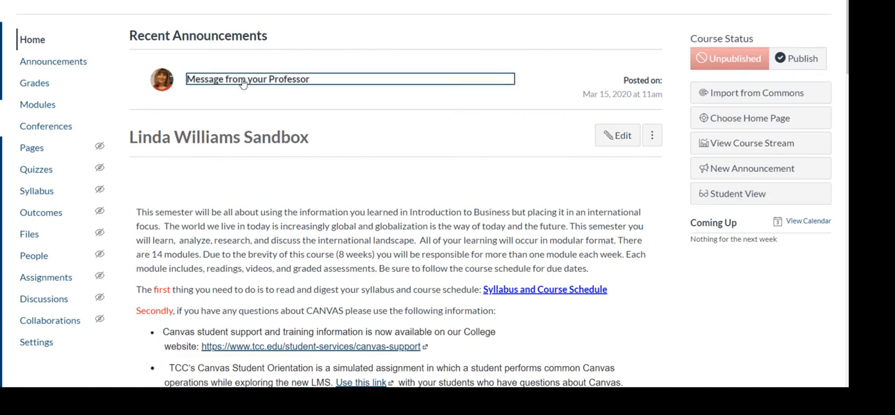
pyautogui.click(247, 78)
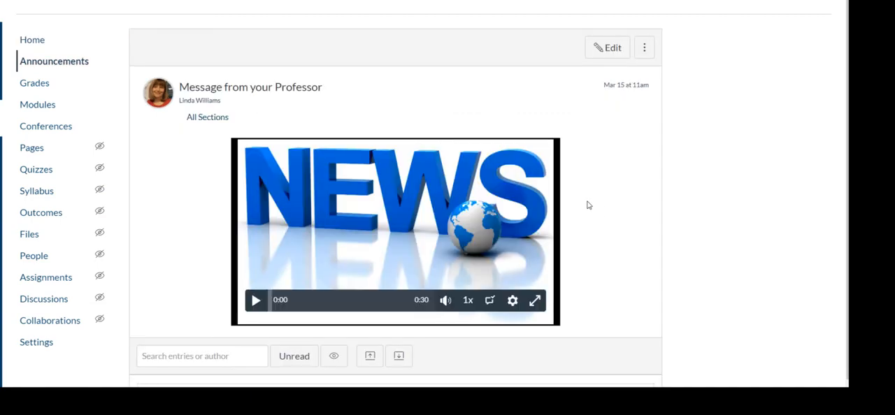
pyautogui.scroll(-3)
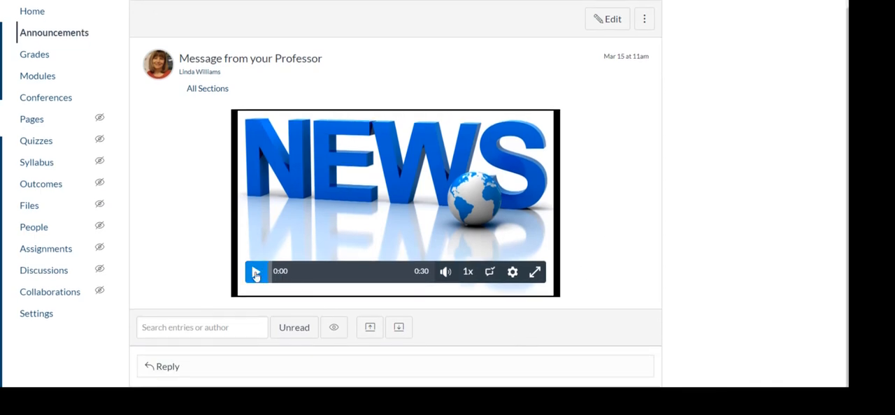
pyautogui.click(255, 272)
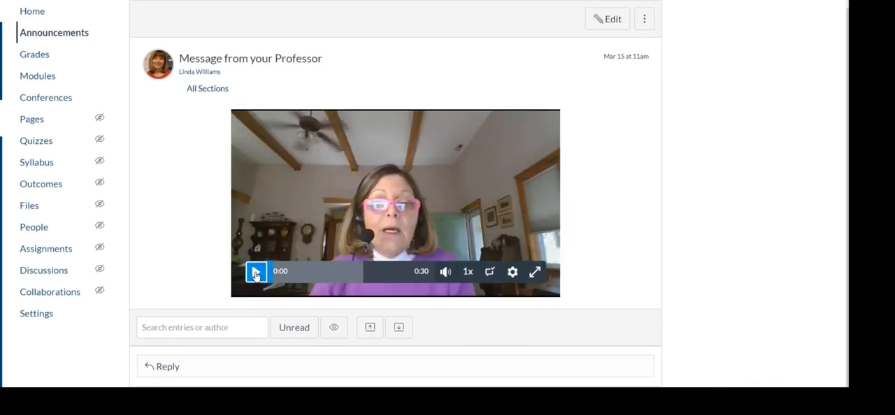